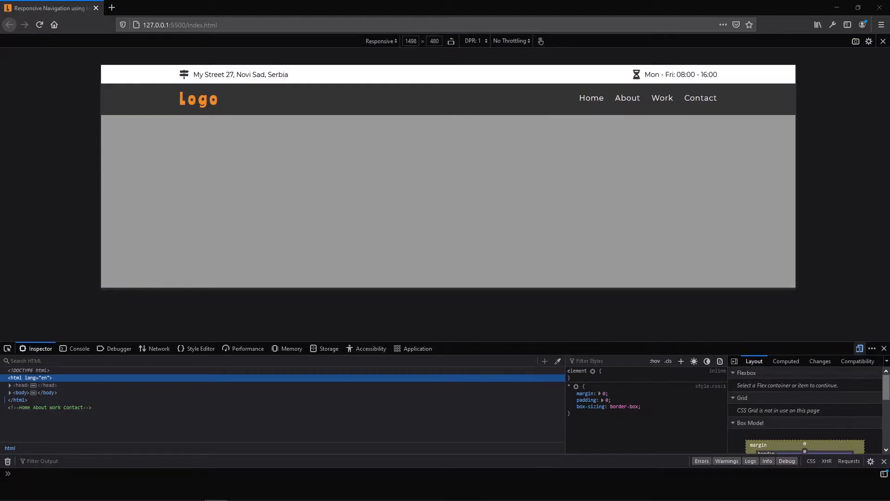
mouse_move(188, 214)
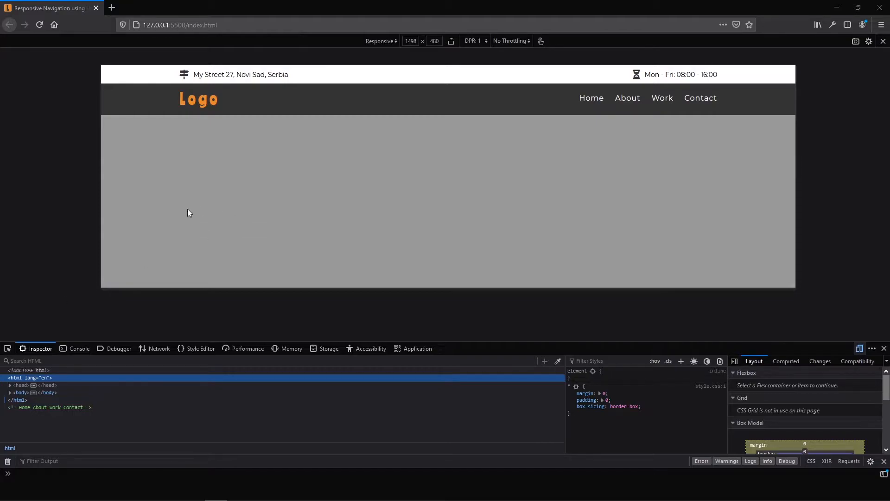
mouse_move(57, 9)
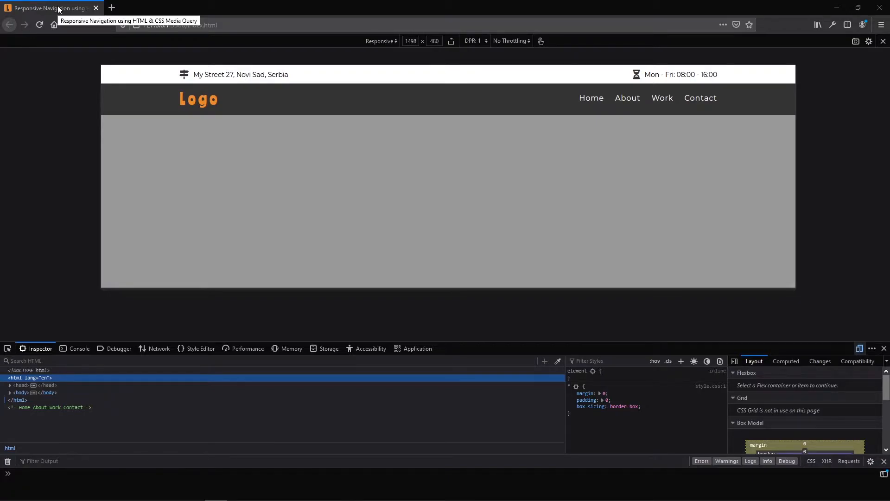
mouse_move(387, 219)
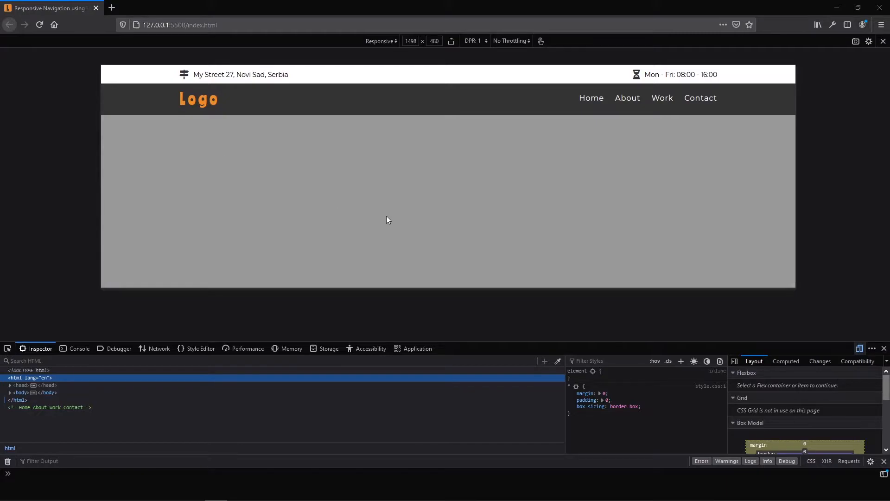
mouse_move(381, 221)
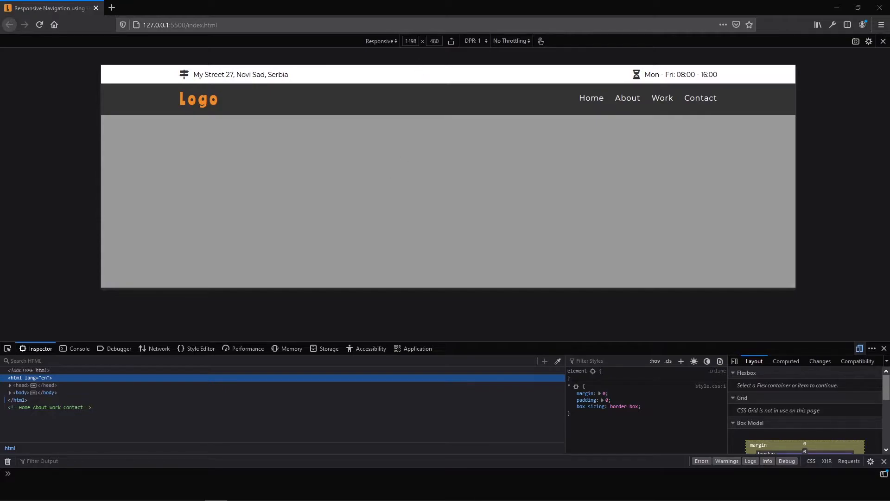
mouse_move(416, 192)
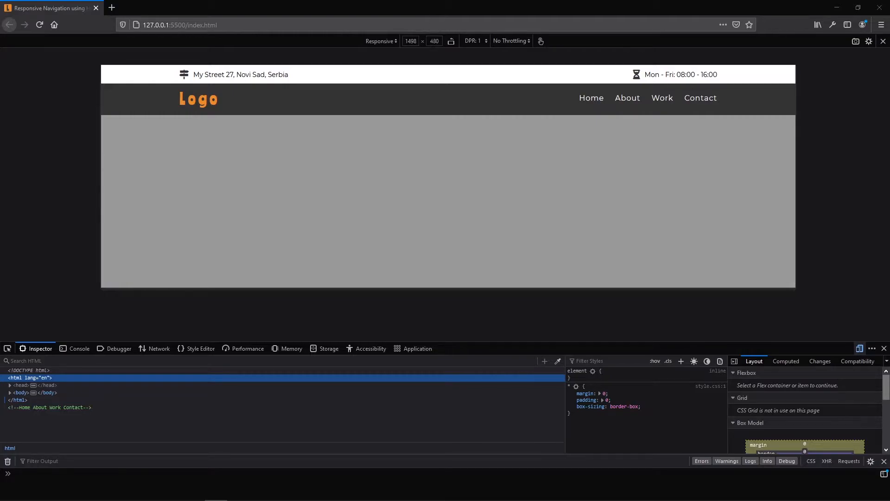
mouse_move(795, 194)
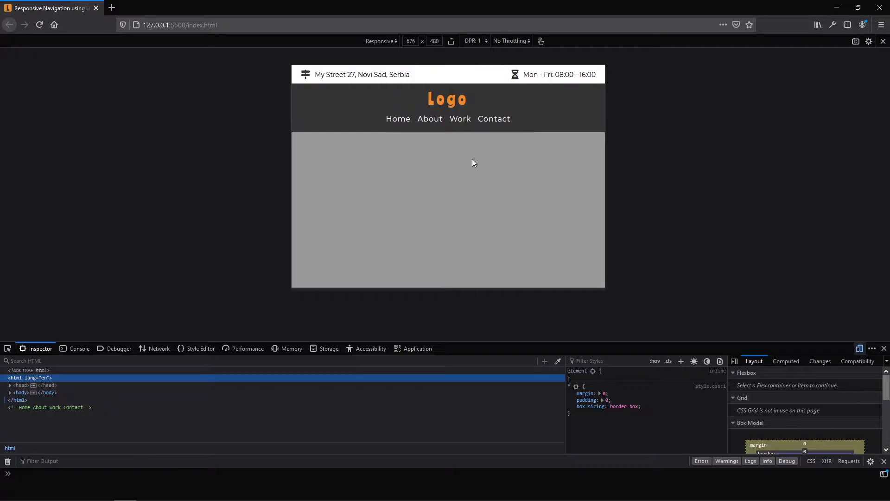
mouse_move(599, 205)
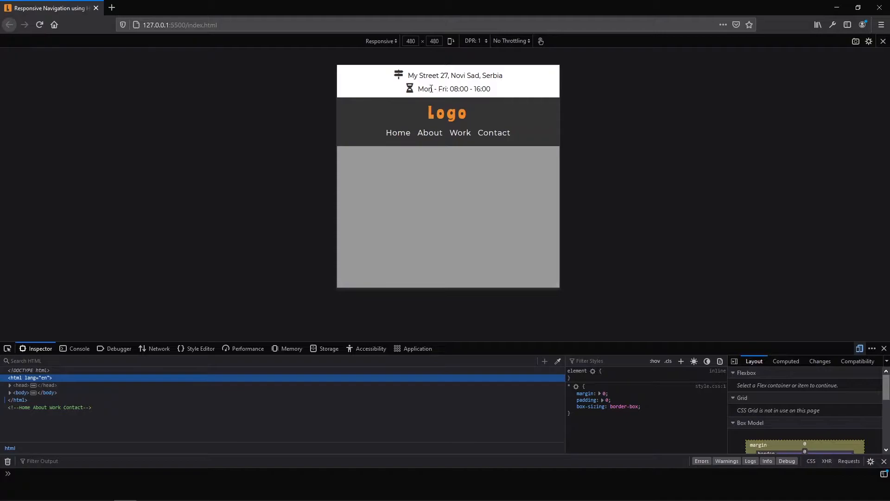
mouse_move(560, 187)
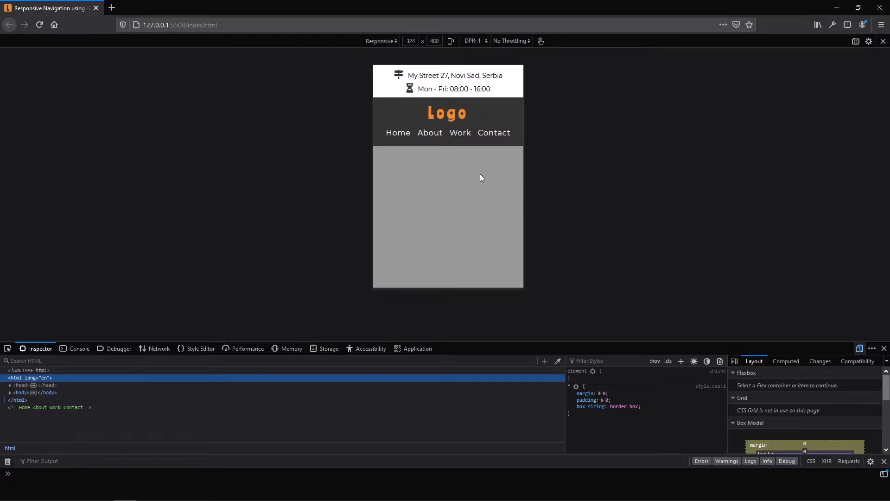
mouse_move(510, 179)
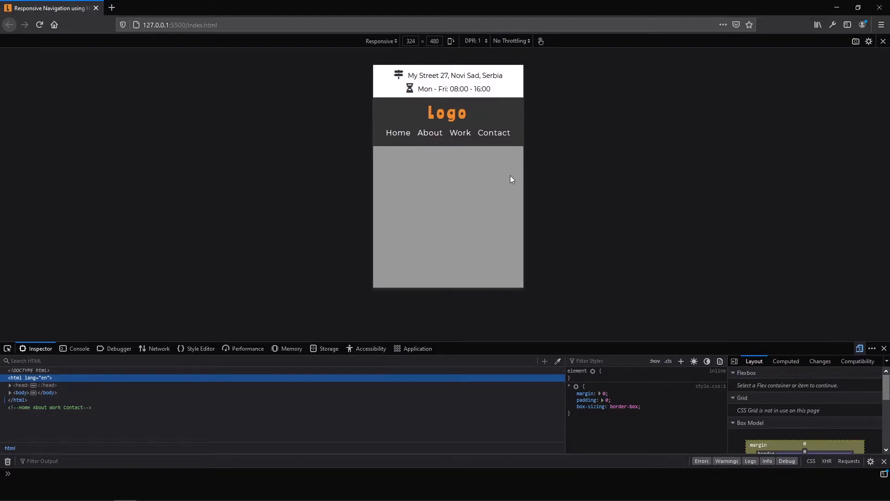
mouse_move(507, 183)
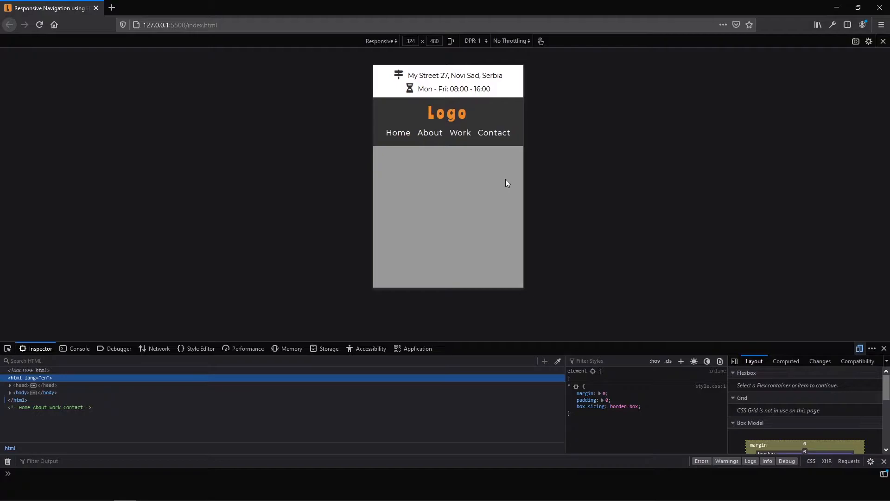
mouse_move(417, 51)
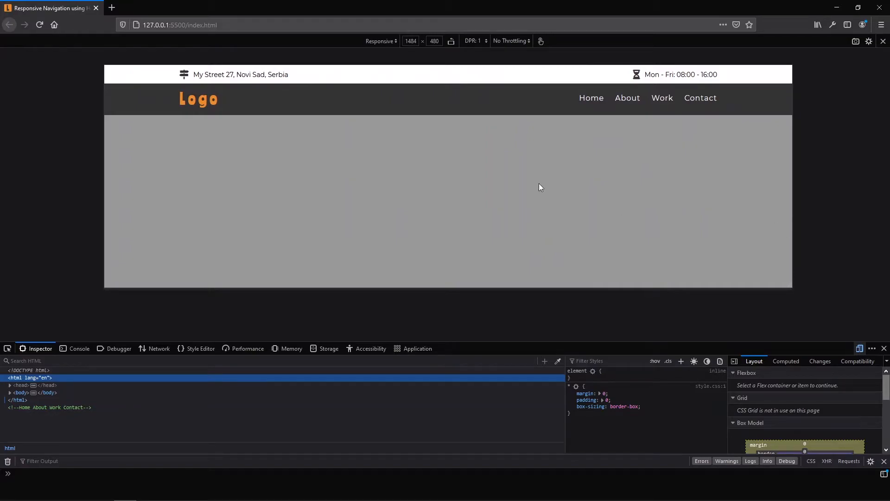
mouse_move(585, 112)
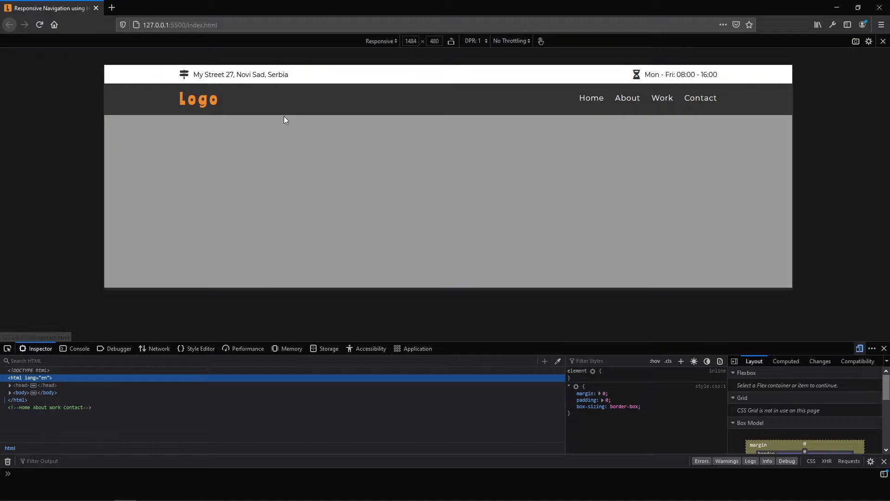
mouse_move(554, 102)
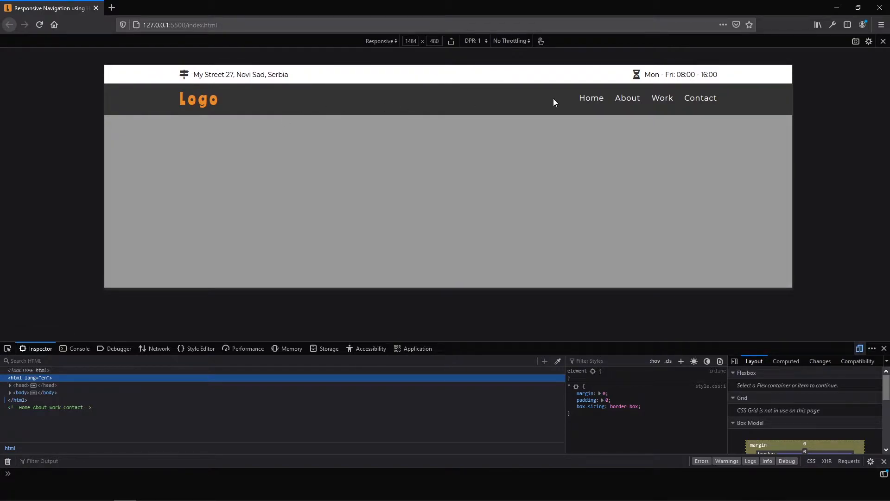
mouse_move(359, 79)
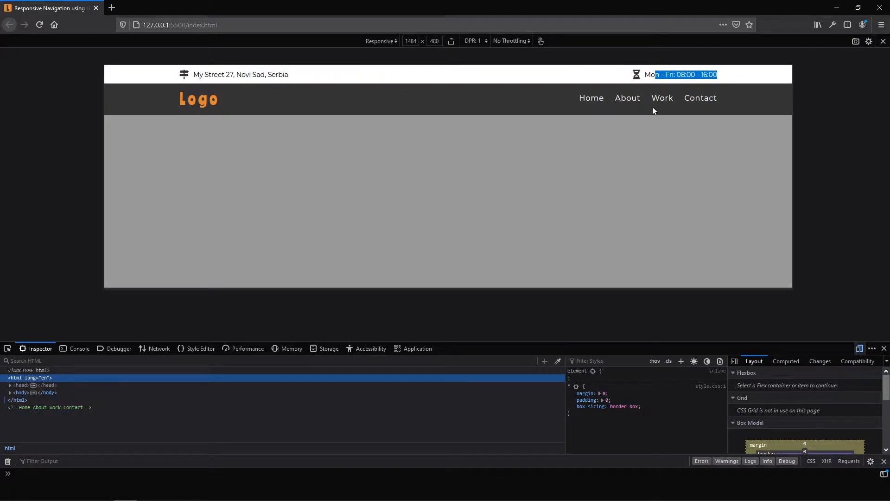
Step: Switch to the index.html tab to view the page markup beside style.css
left_click(506, 161)
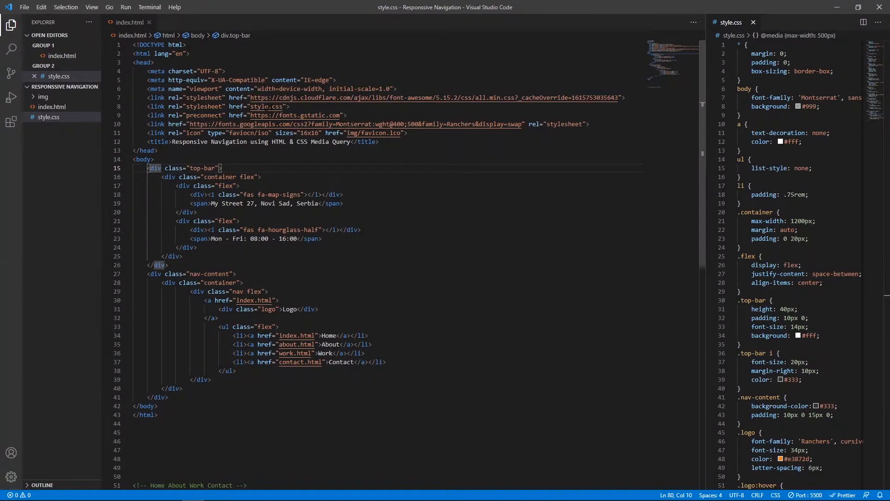
mouse_move(262, 105)
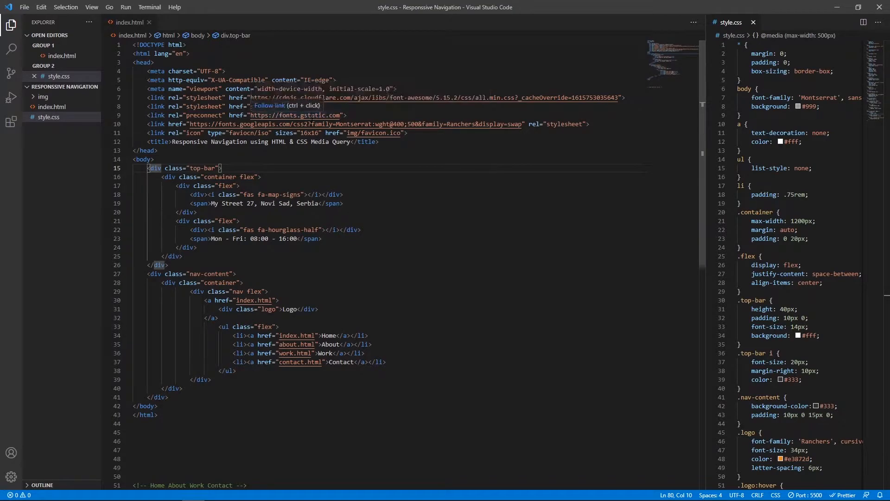
mouse_move(263, 106)
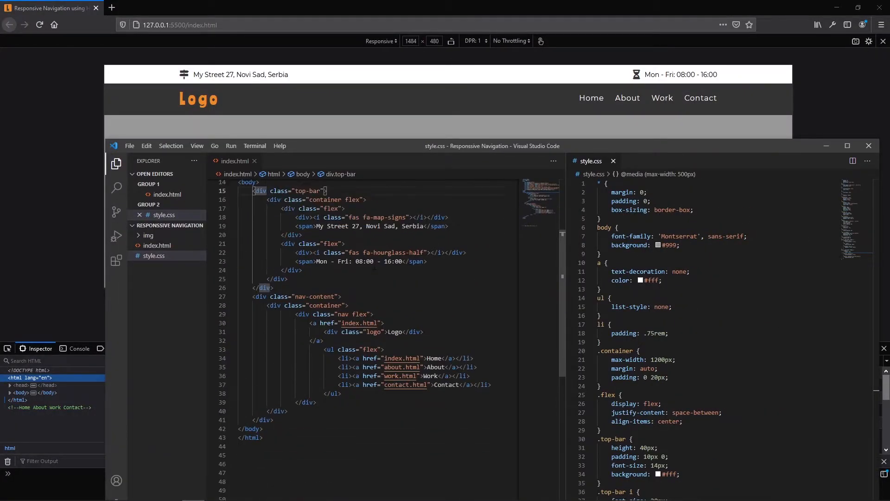
scroll("up", 3)
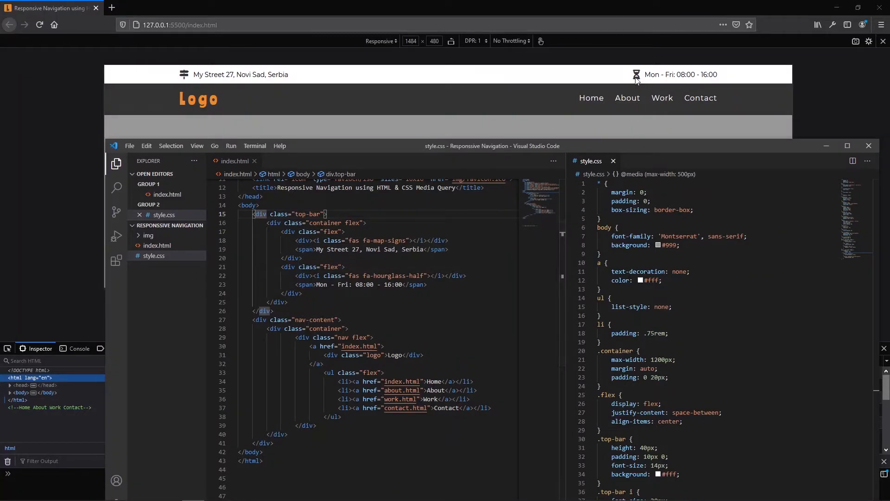
mouse_move(661, 75)
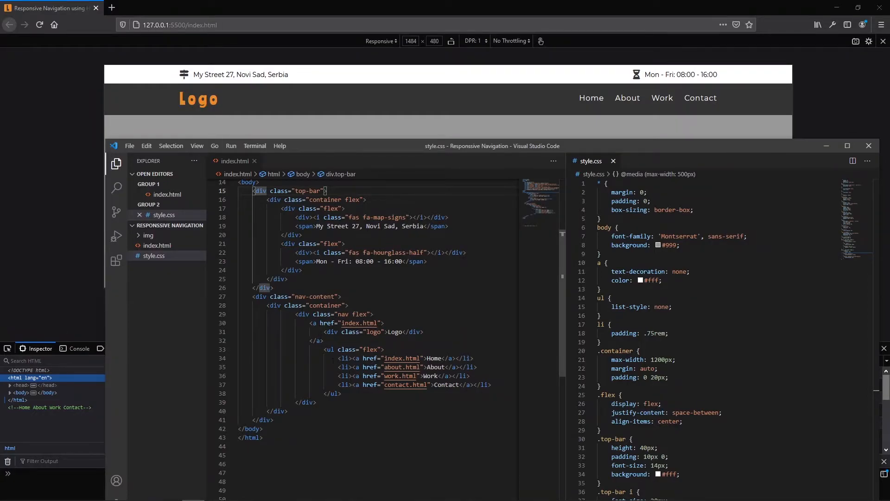
mouse_move(608, 116)
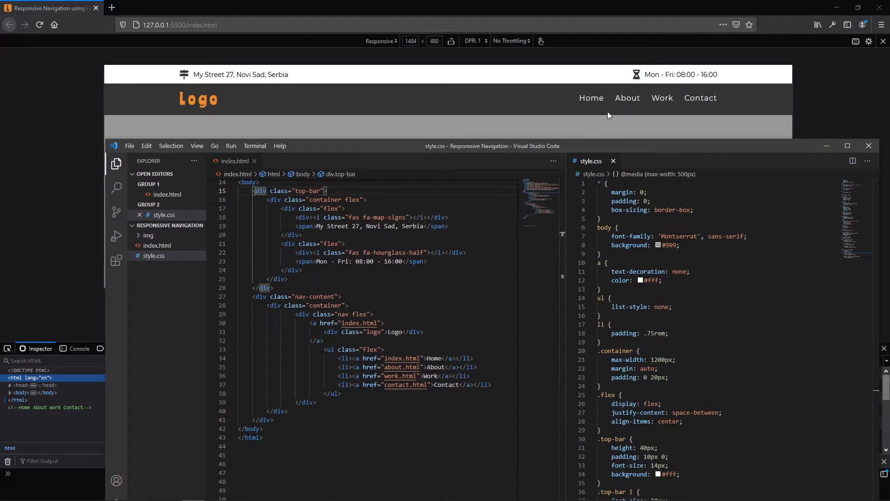
mouse_move(596, 109)
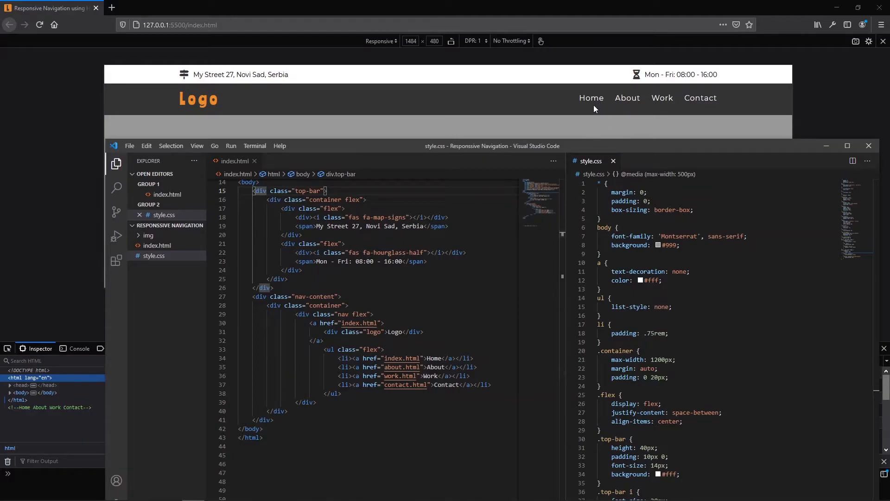
mouse_move(603, 120)
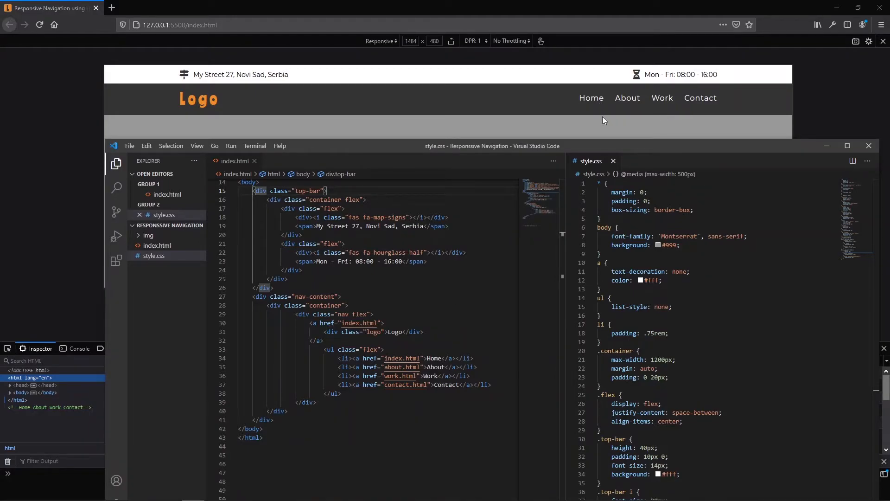
mouse_move(612, 113)
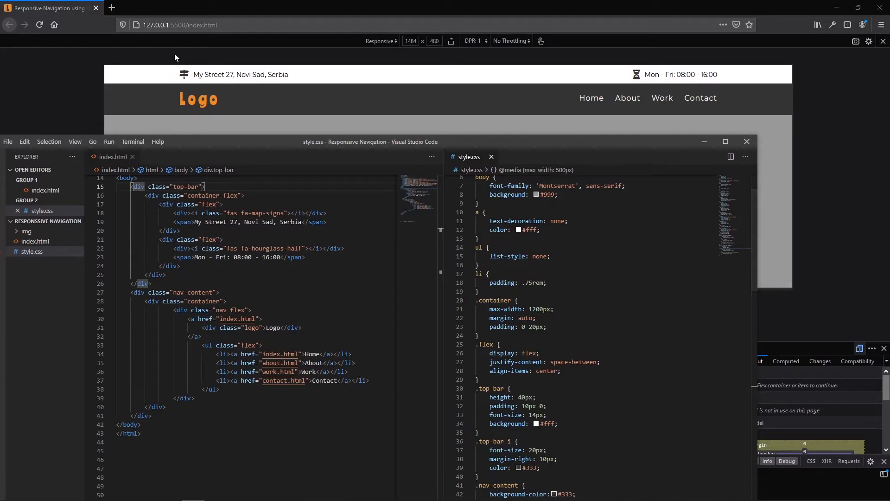
mouse_move(347, 95)
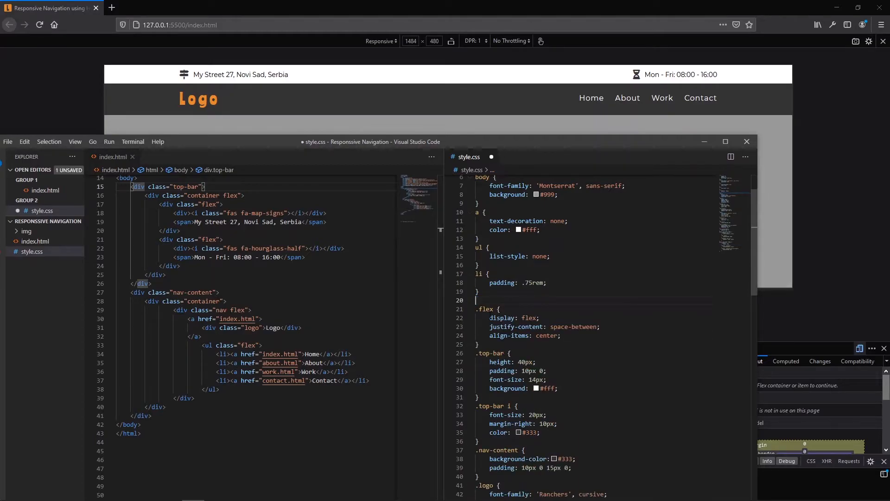
key("ctrl+s")
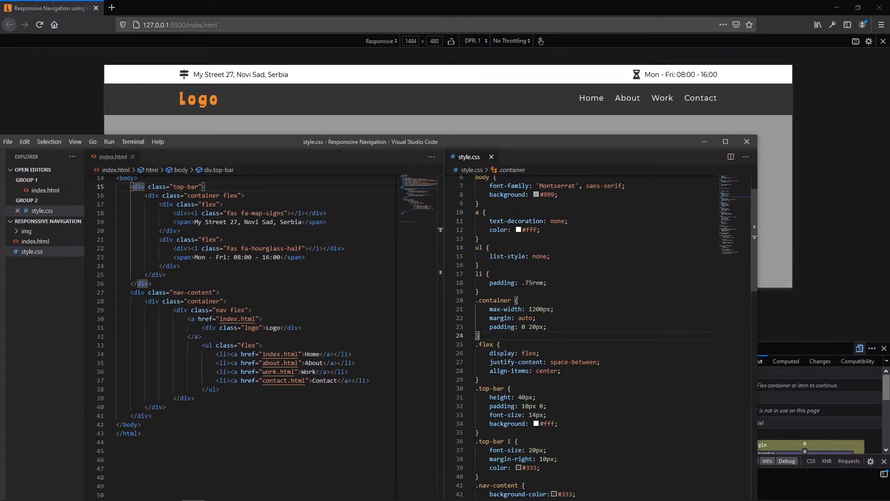
scroll("down", 3)
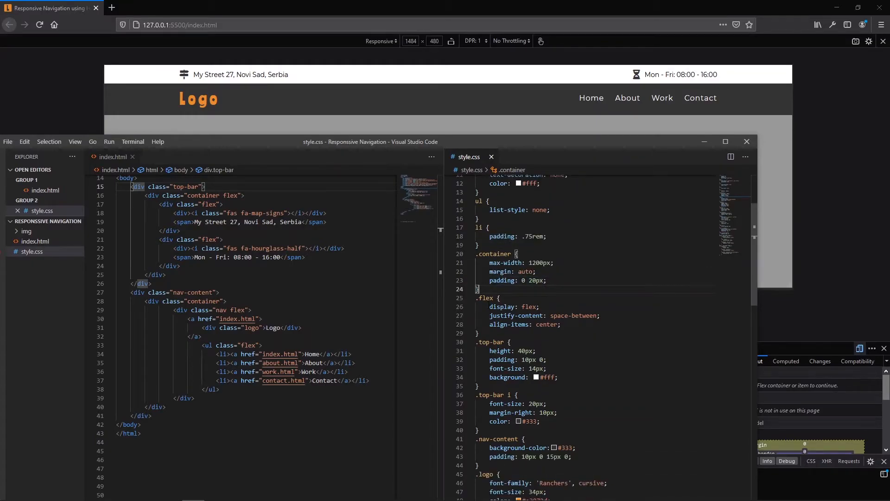
mouse_move(517, 316)
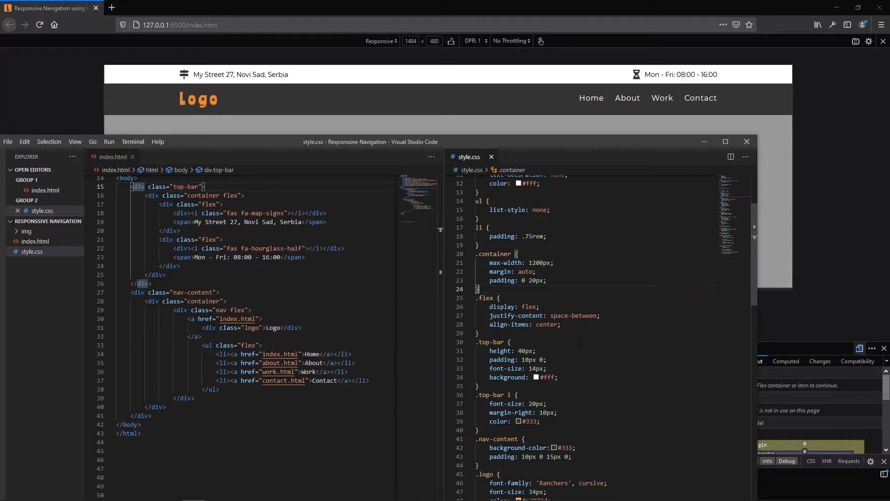
scroll("down", 3)
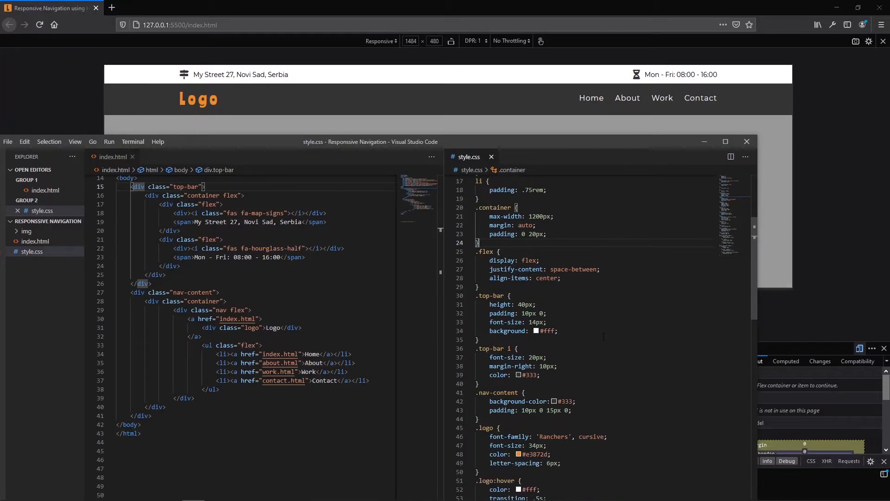
mouse_move(326, 78)
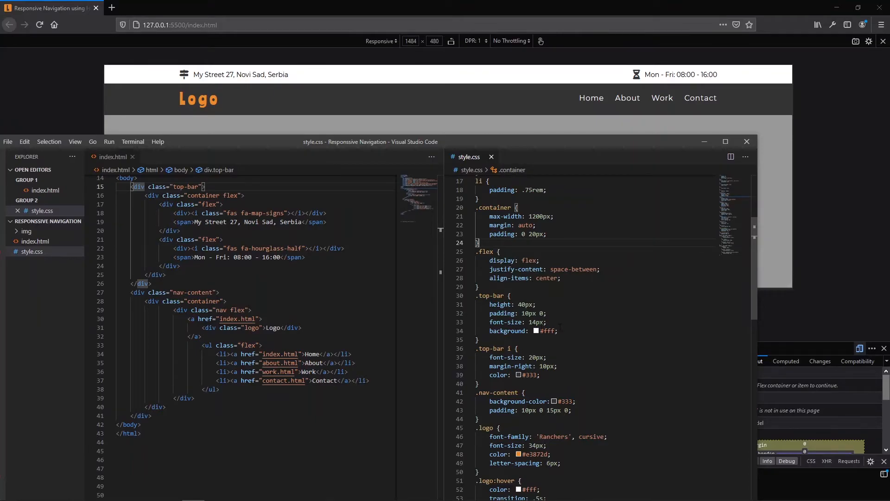
left_click(530, 330)
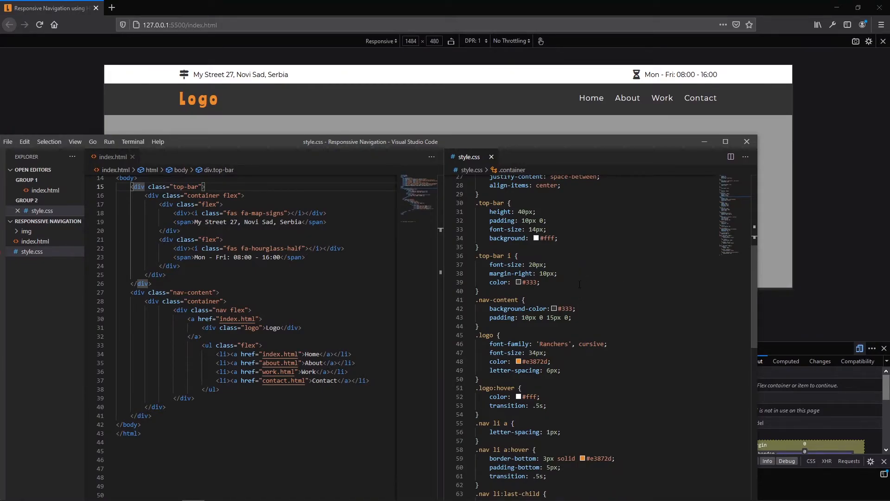
scroll("down", 3)
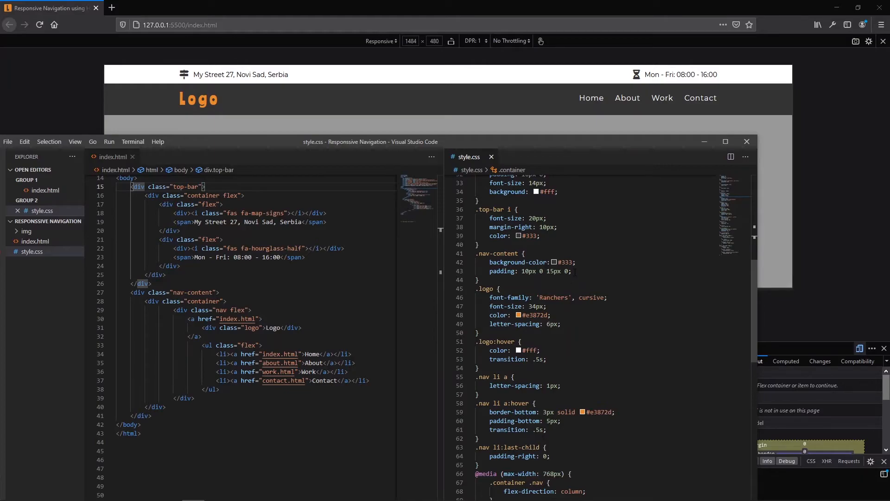
scroll("down", 3)
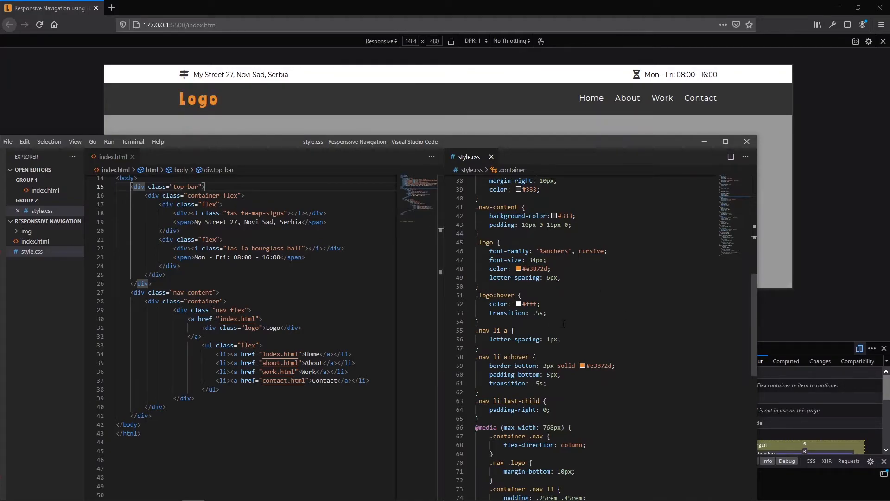
scroll("down", 3)
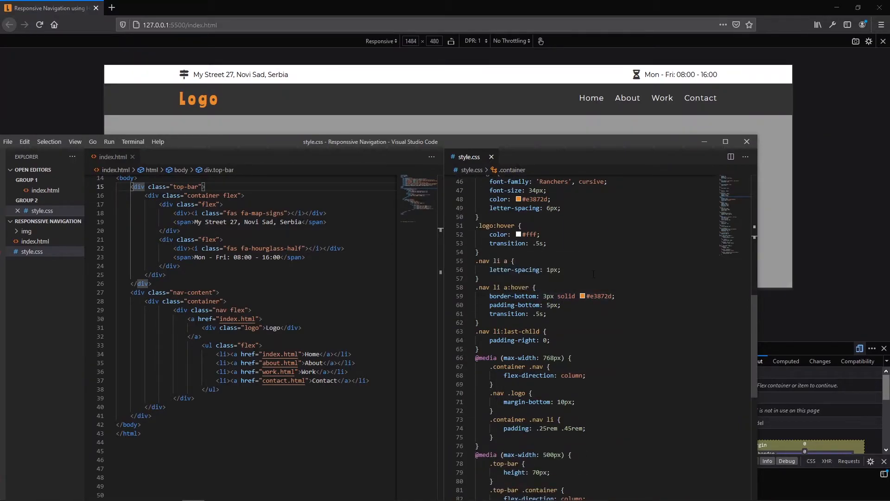
mouse_move(626, 113)
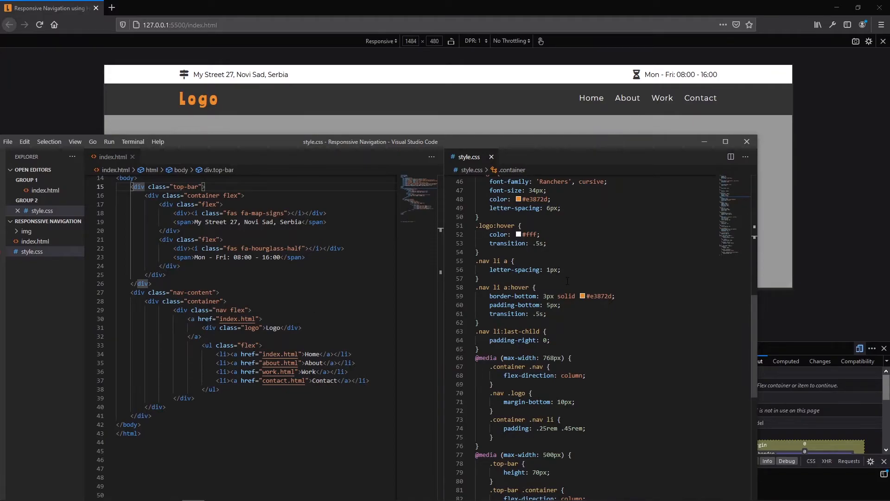
scroll("down", 3)
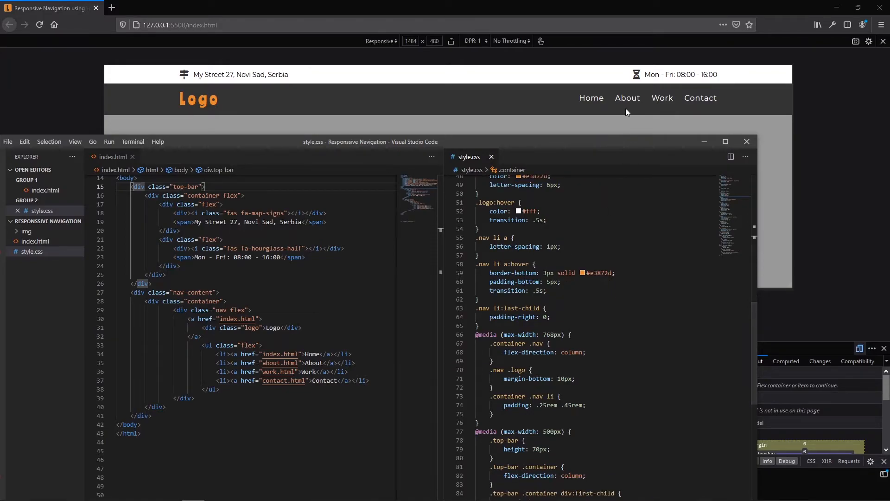
mouse_move(627, 97)
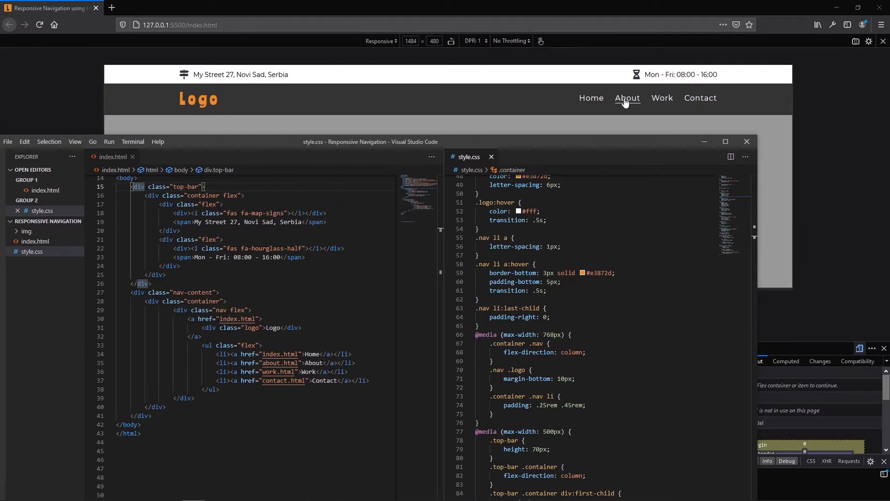
mouse_move(590, 98)
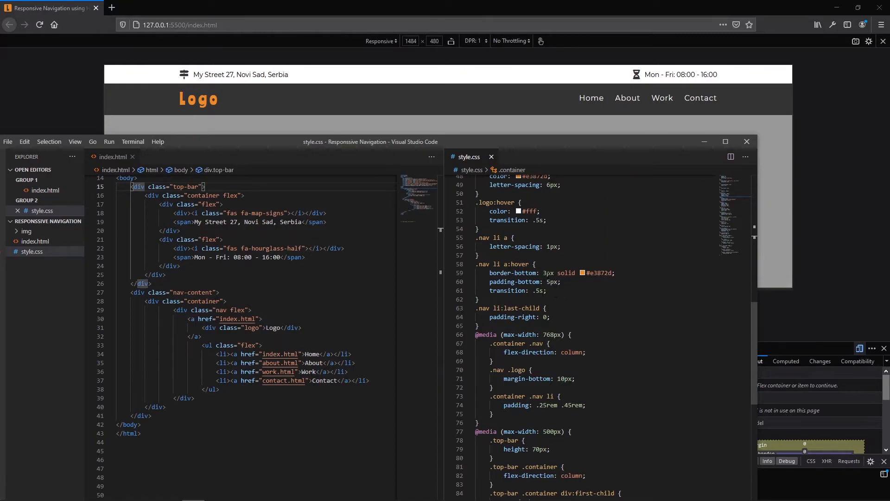
scroll("down", 3)
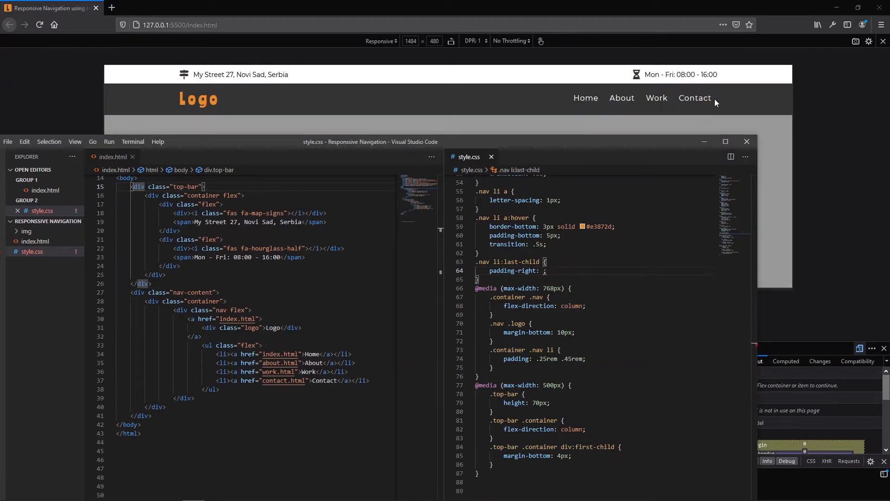
mouse_move(717, 106)
type("0")
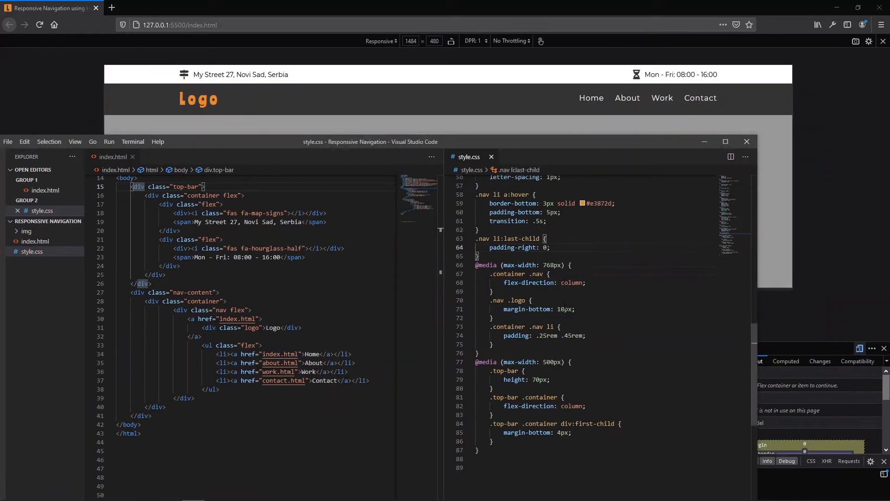
scroll("up", 3)
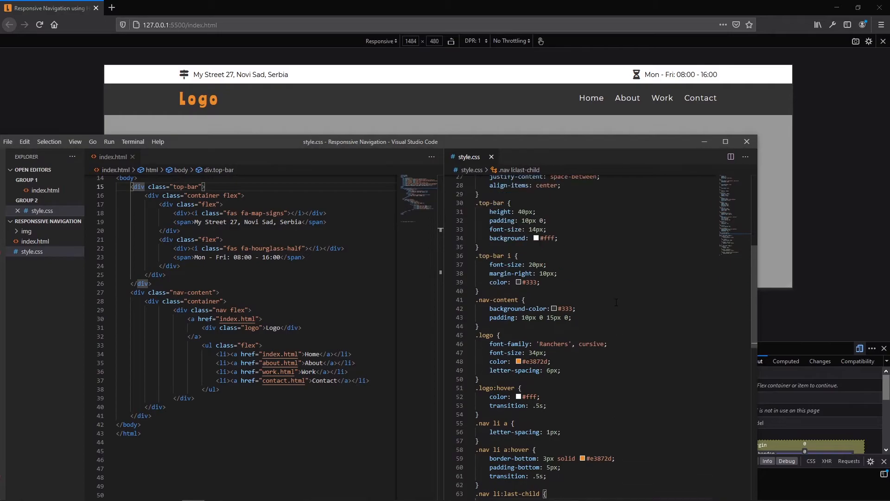
Step: Scroll style.css up to the body rules and back down to .nav li:last-child
scroll("up", 3)
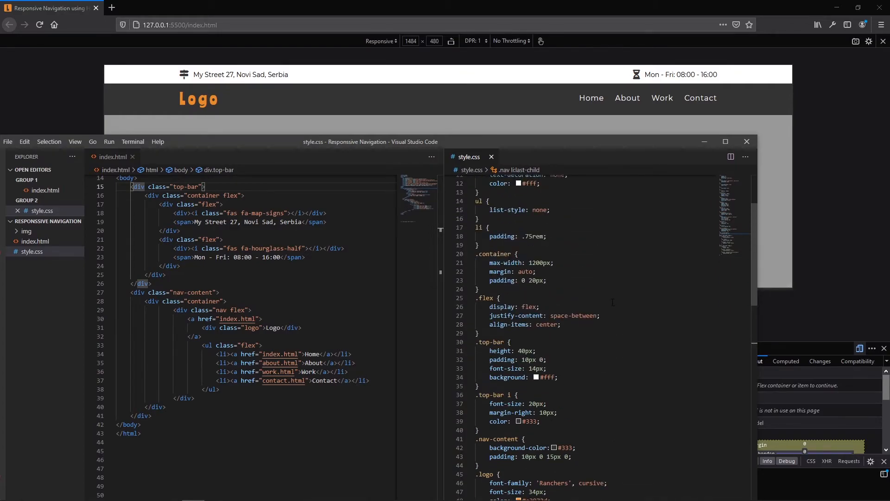
scroll("up", 3)
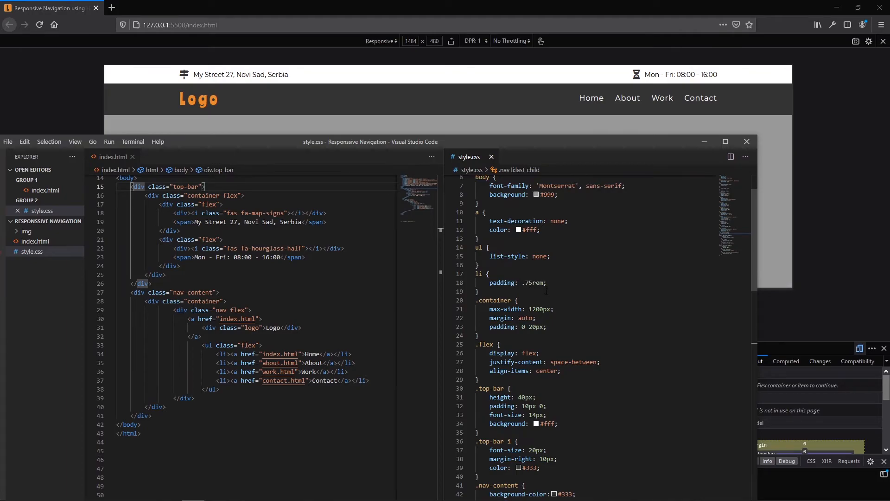
scroll("down", 3)
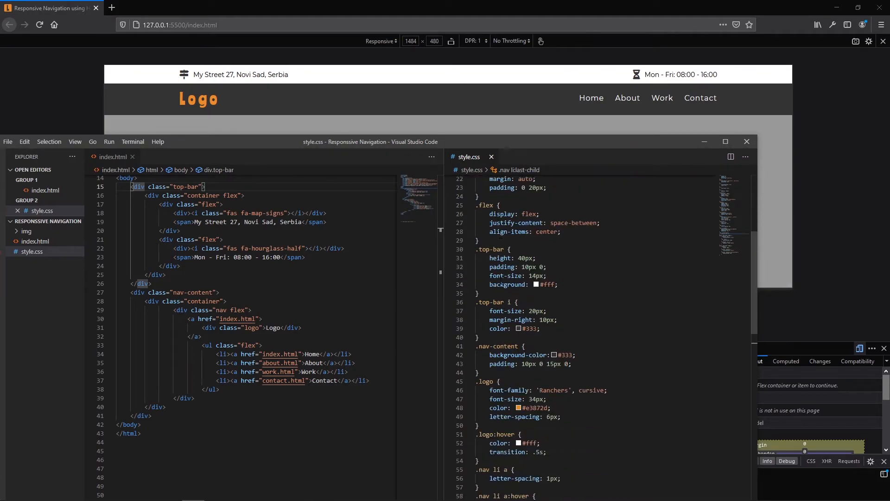
scroll("down", 3)
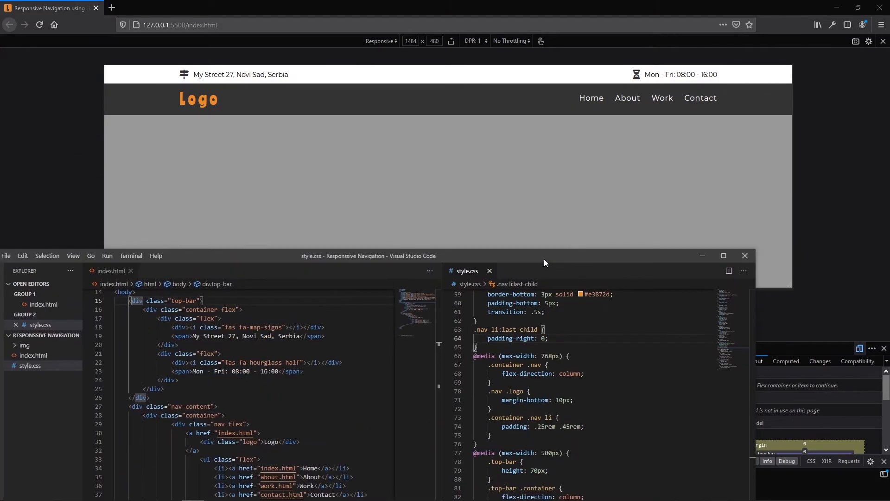
mouse_move(628, 118)
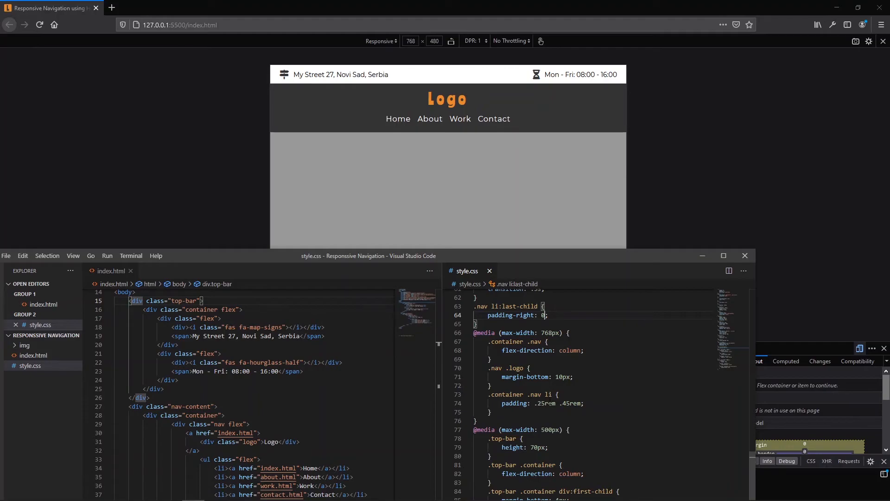
Step: Scroll style.css down to the 500px media query rules
scroll("down", 3)
type("500")
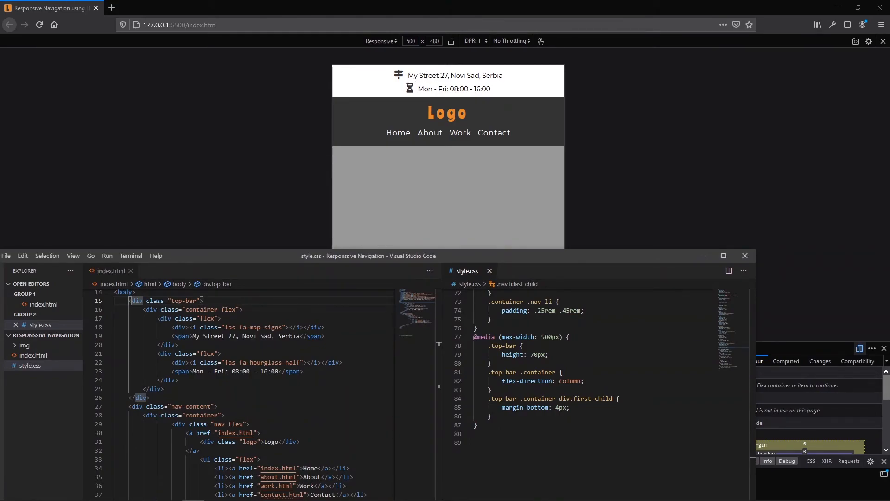
mouse_move(409, 83)
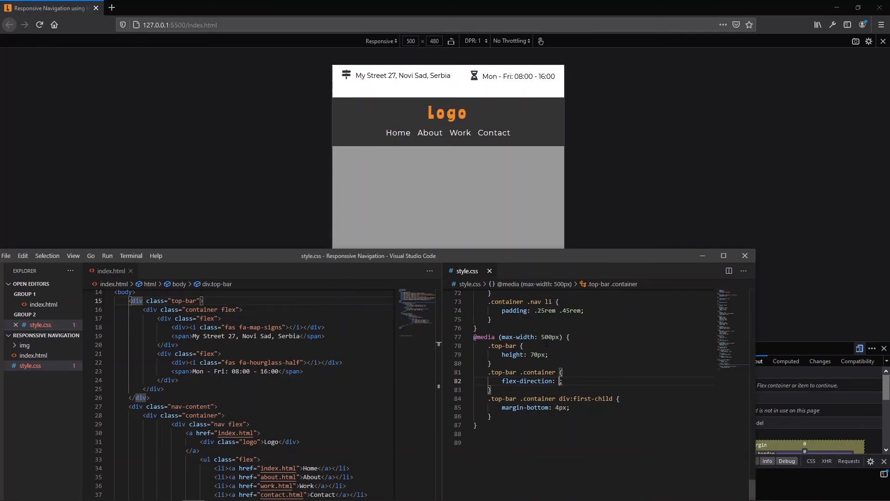
type("column")
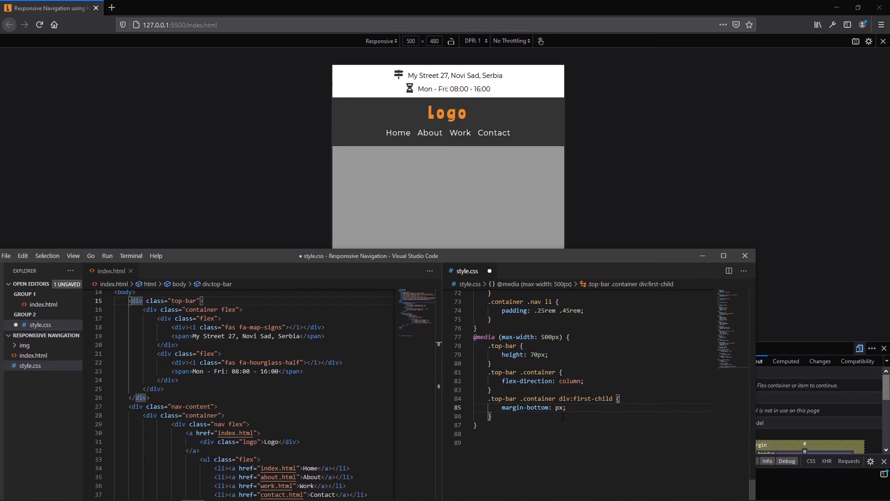
key("ctrl+s")
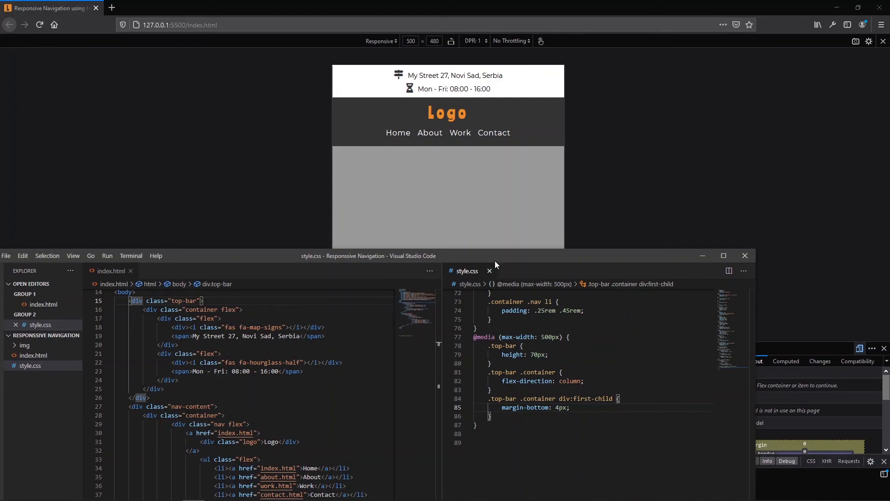
mouse_move(490, 254)
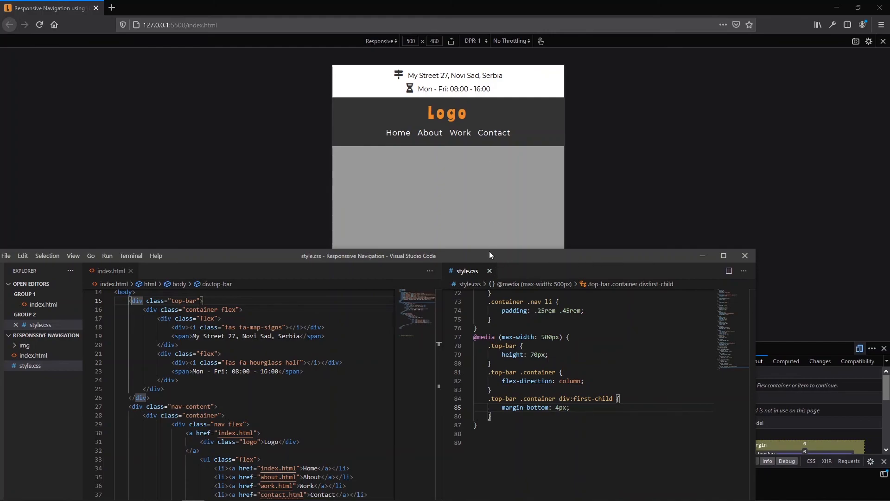